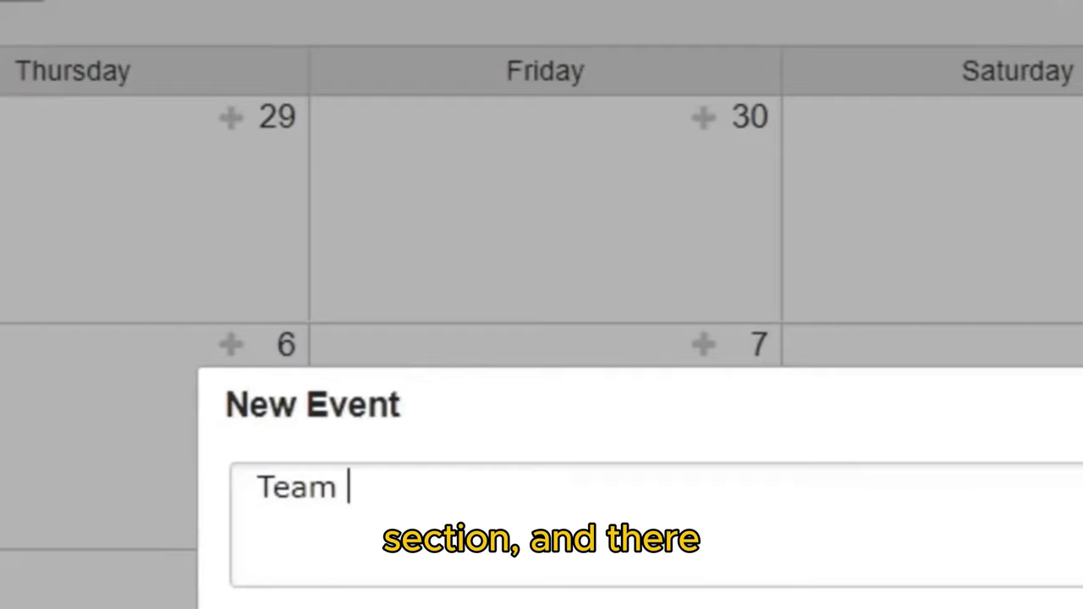
text(Meeting)
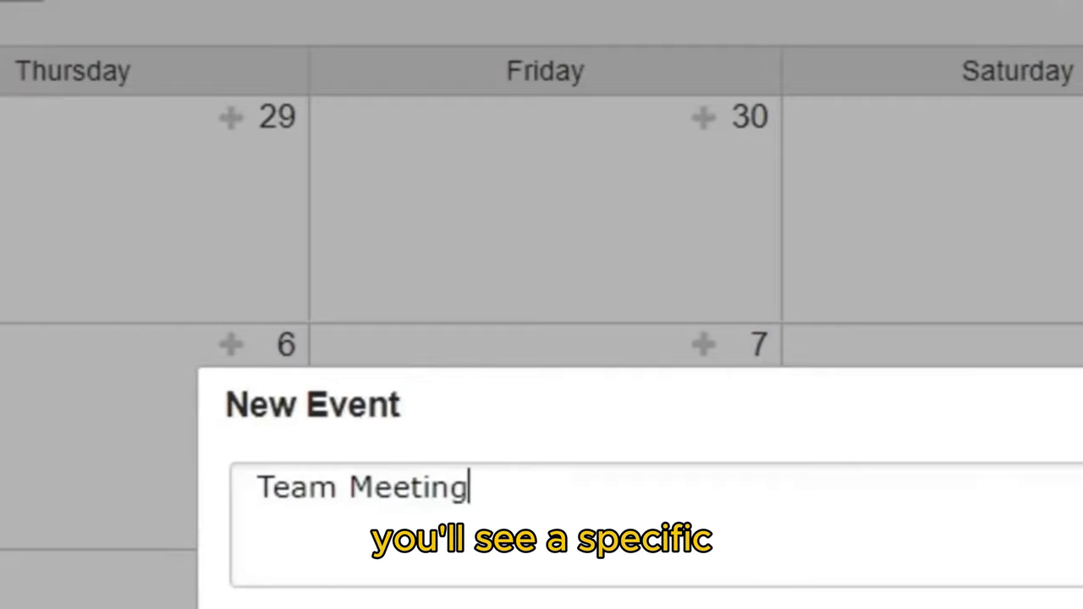